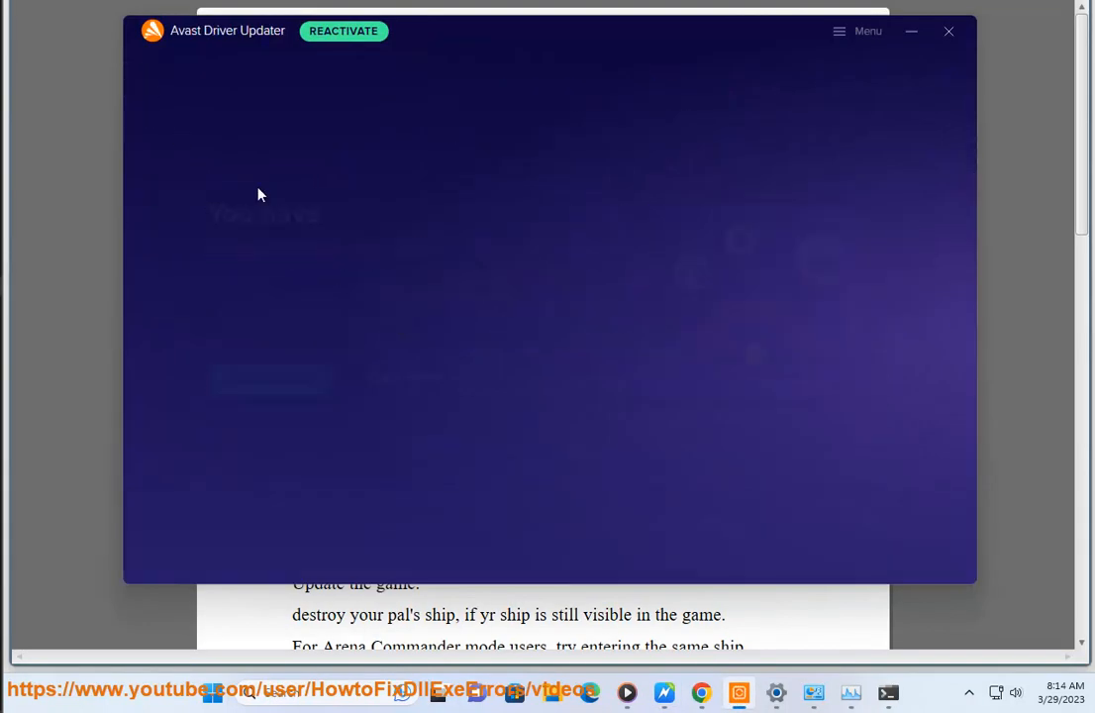
- Start scanning all the computer's drivers in Avast Driver Updater
click(270, 380)
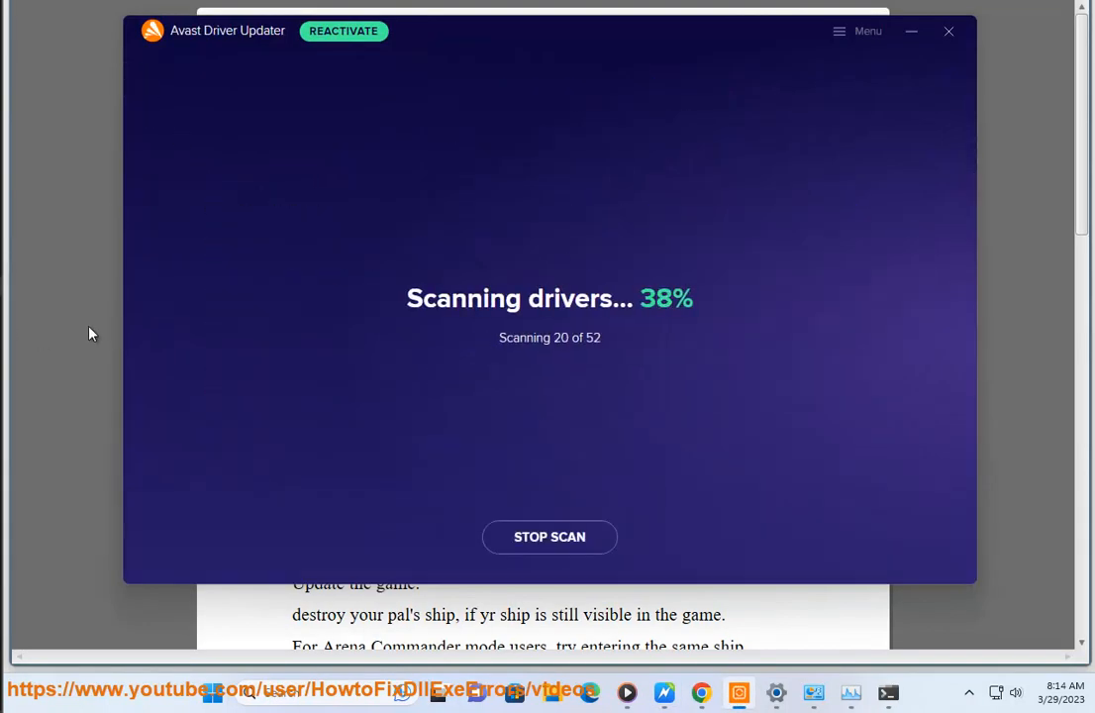
click(946, 32)
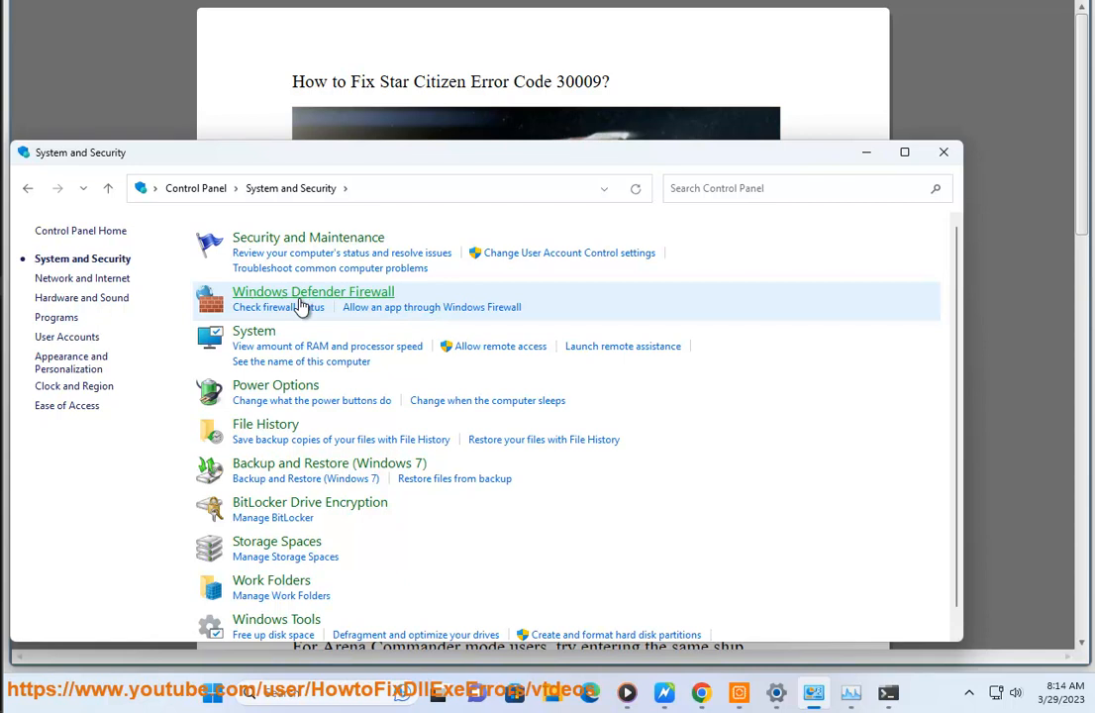
- Choose Turn off Windows Defender Firewall for public networks, then cancel without saving
click(313, 291)
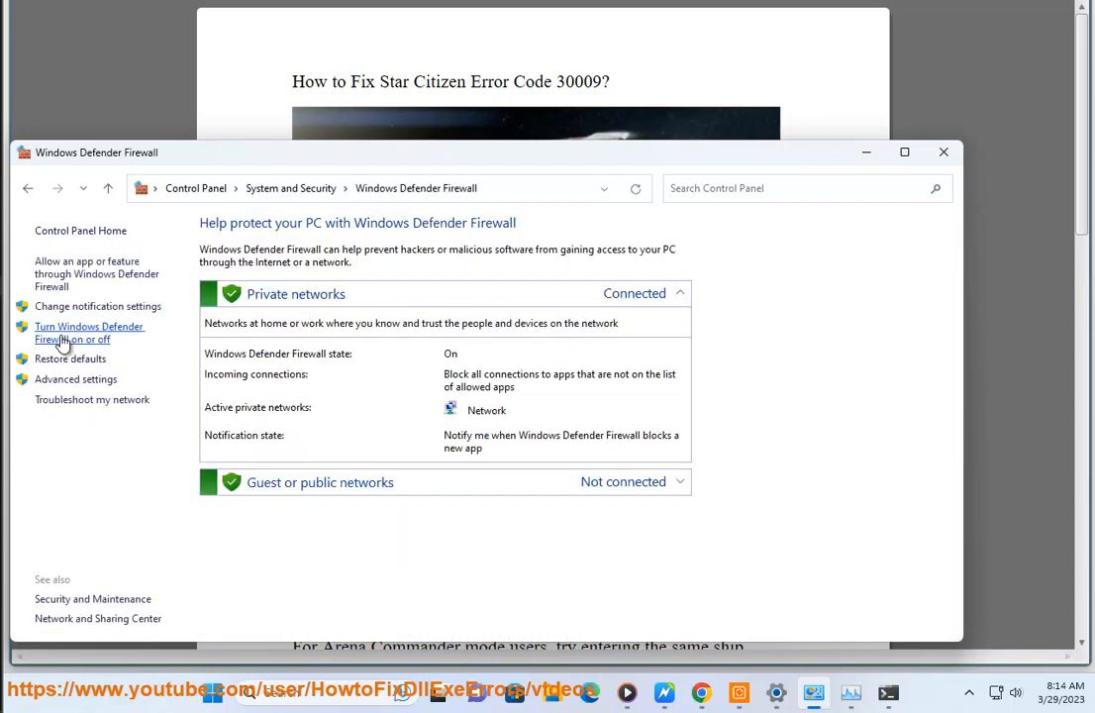
click(89, 333)
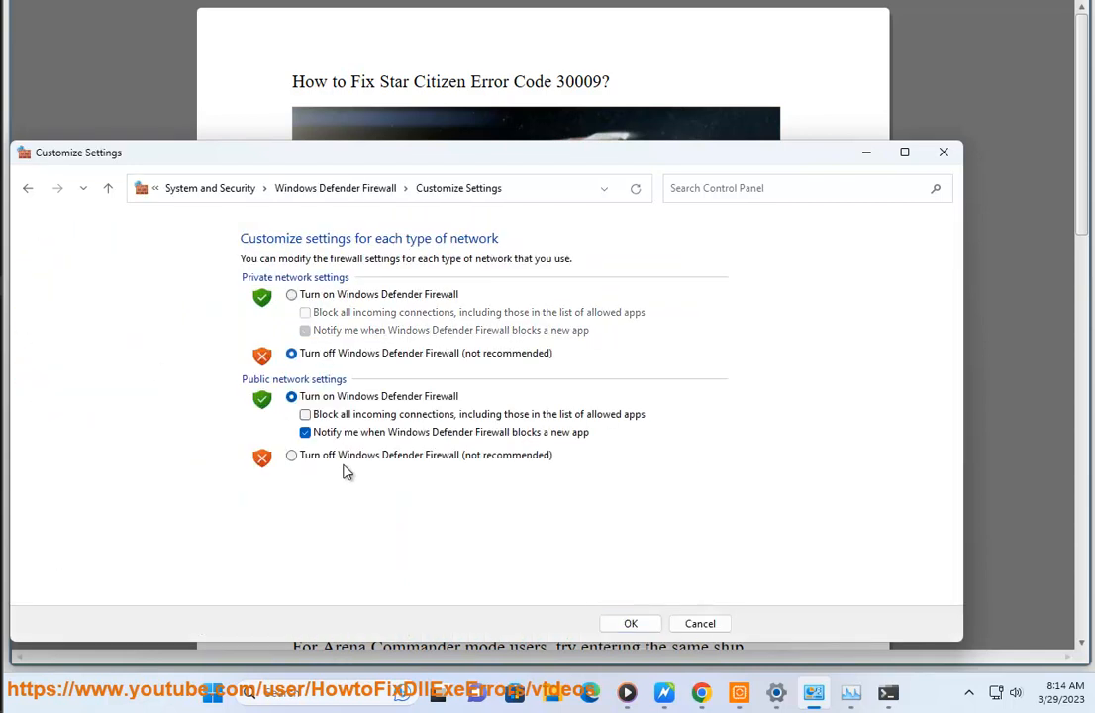
click(291, 454)
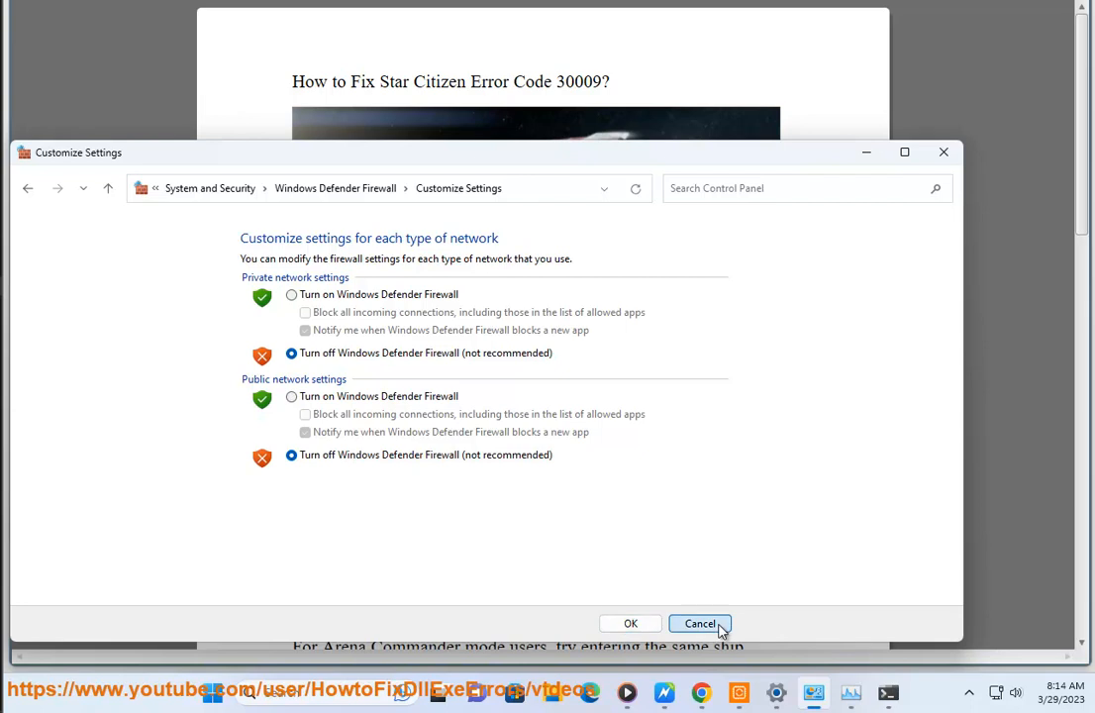
click(701, 622)
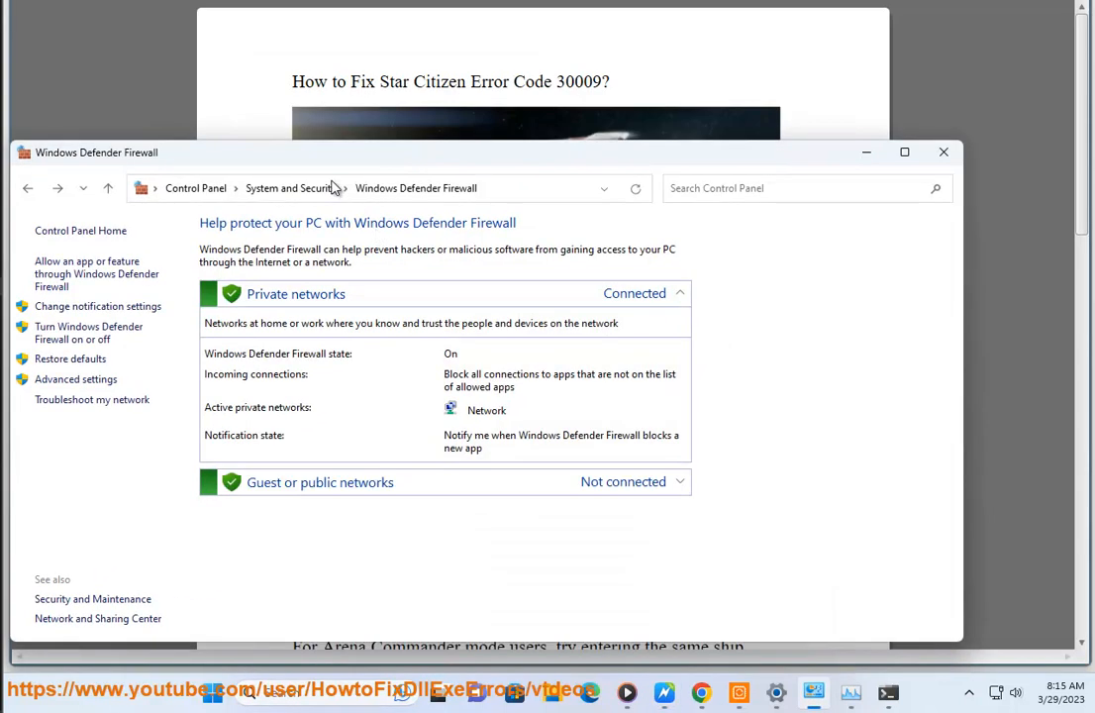
- Set Ethernet0's IPv4 DNS servers to preferred 1.1.1.1 and alternate 8.8.8.8 and confirm
click(28, 188)
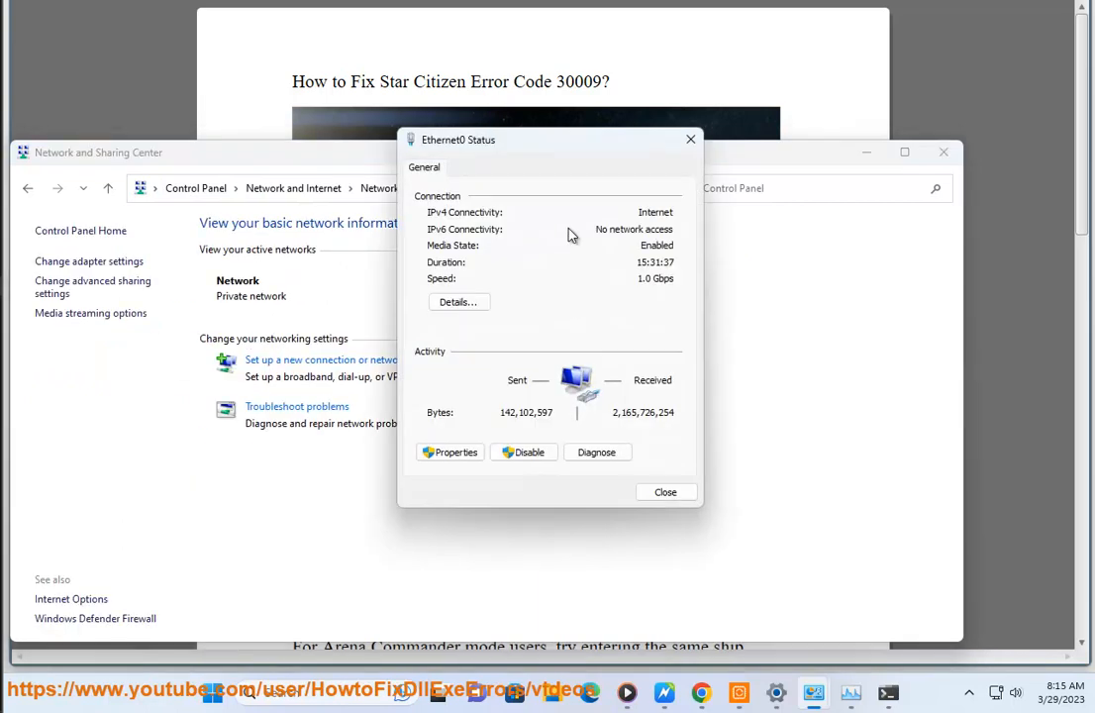
click(457, 301)
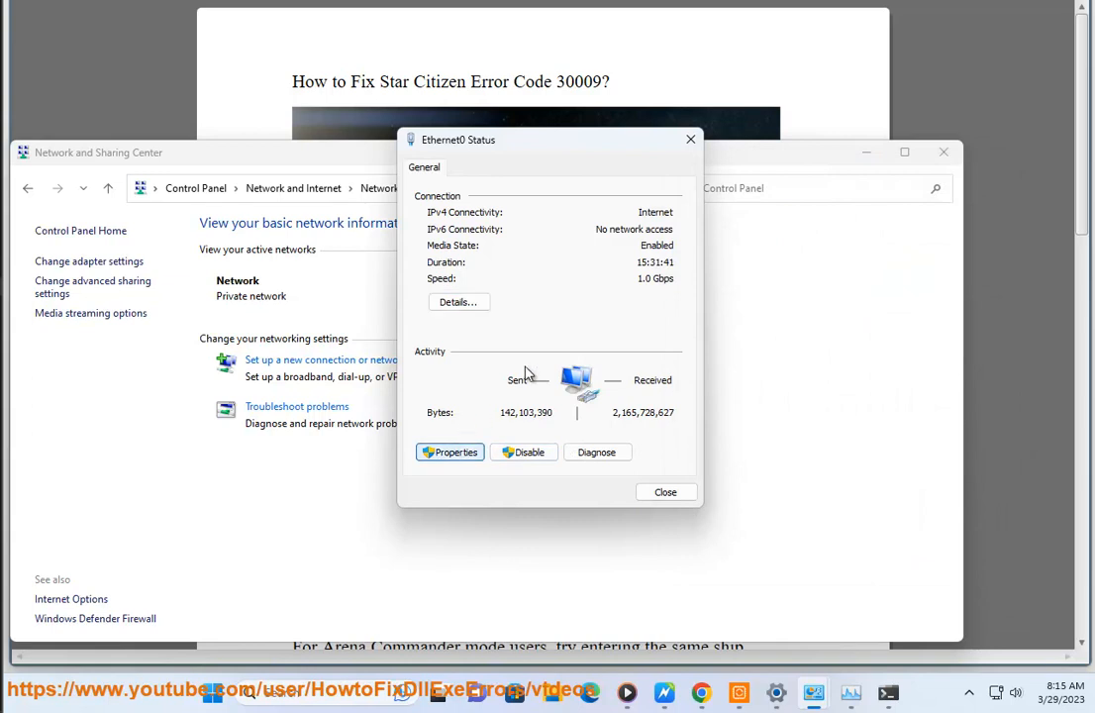
click(449, 452)
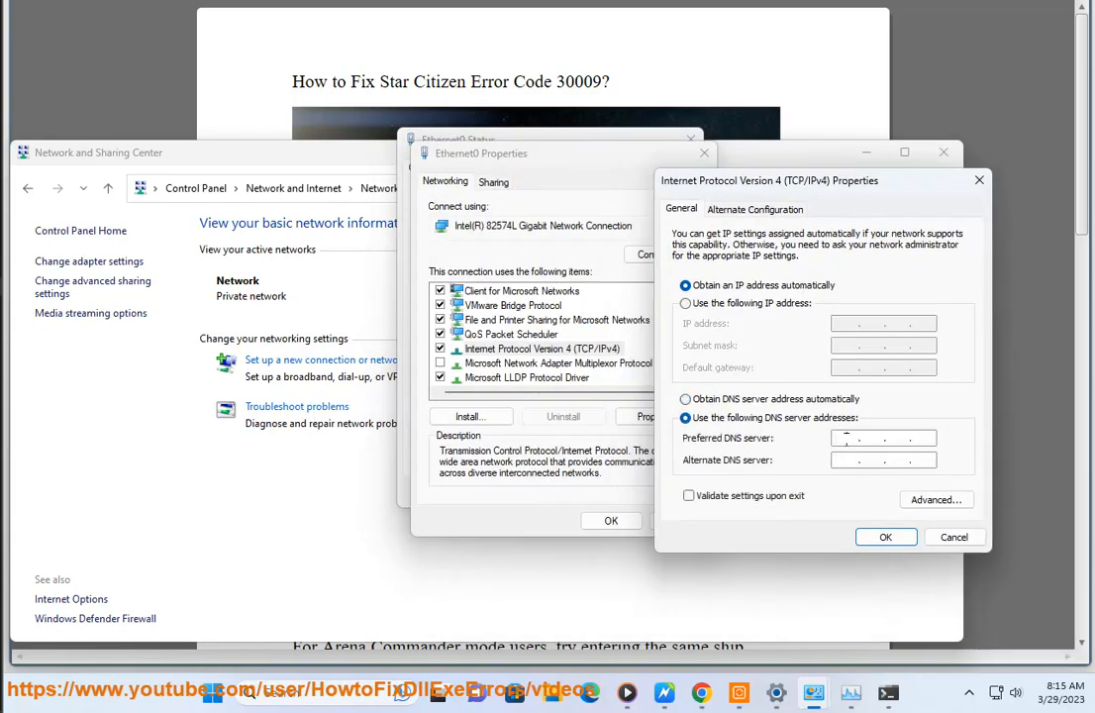
text(1.1.1.1)
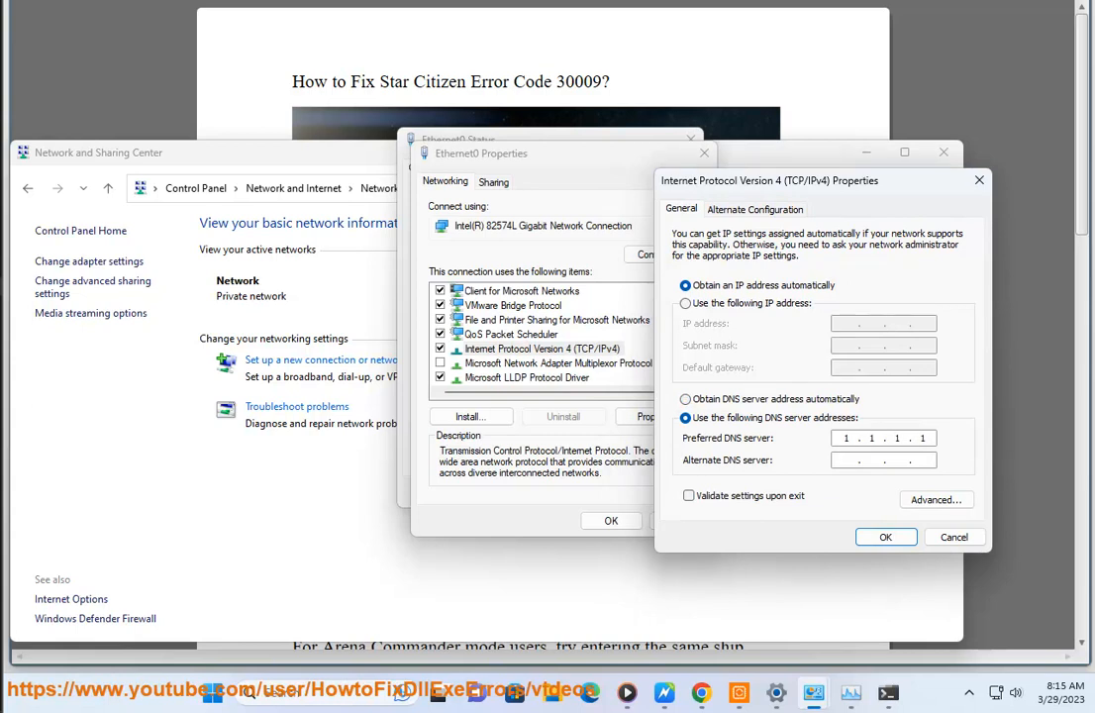
text(8.8.8.8)
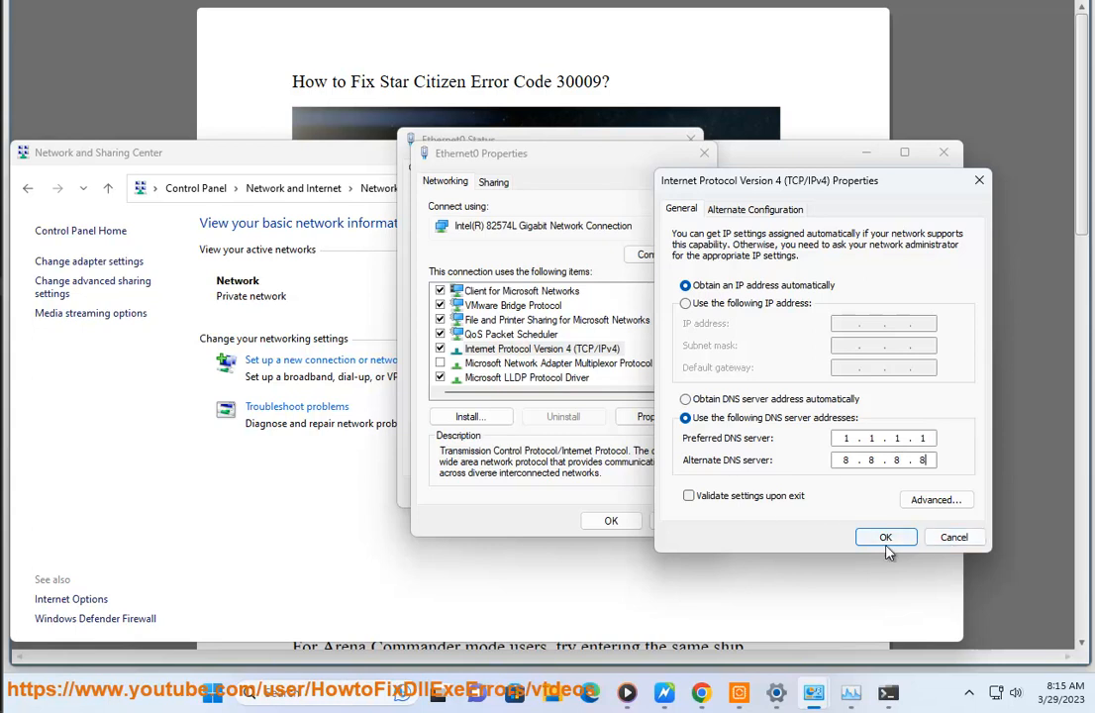
click(885, 537)
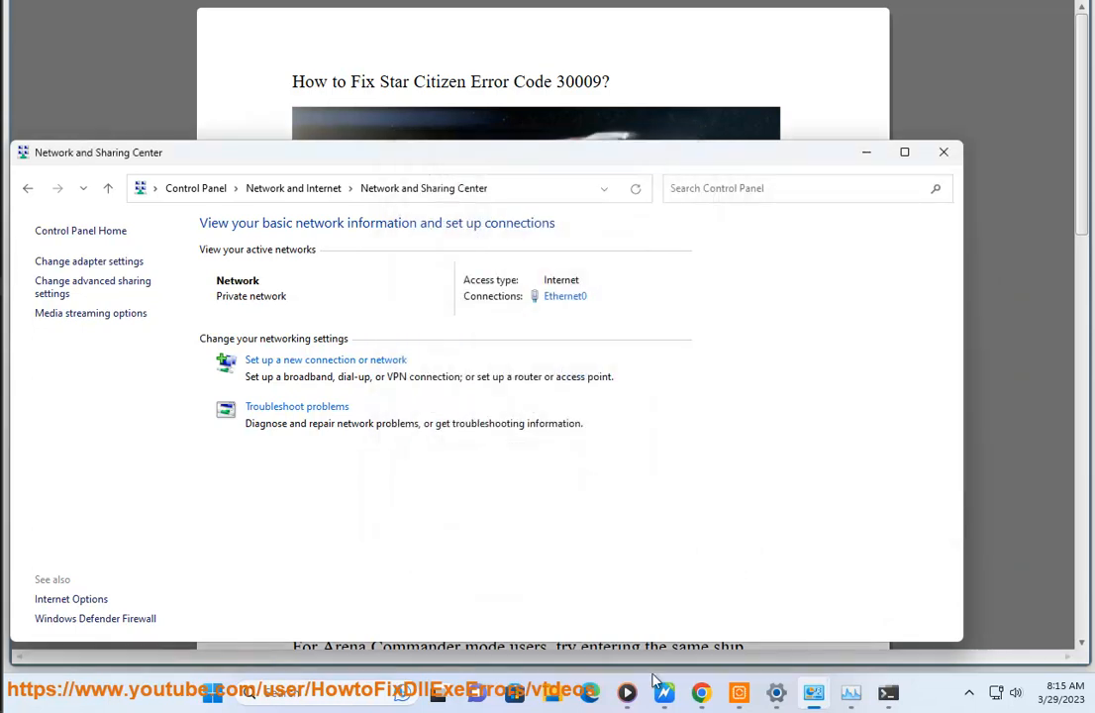
click(701, 693)
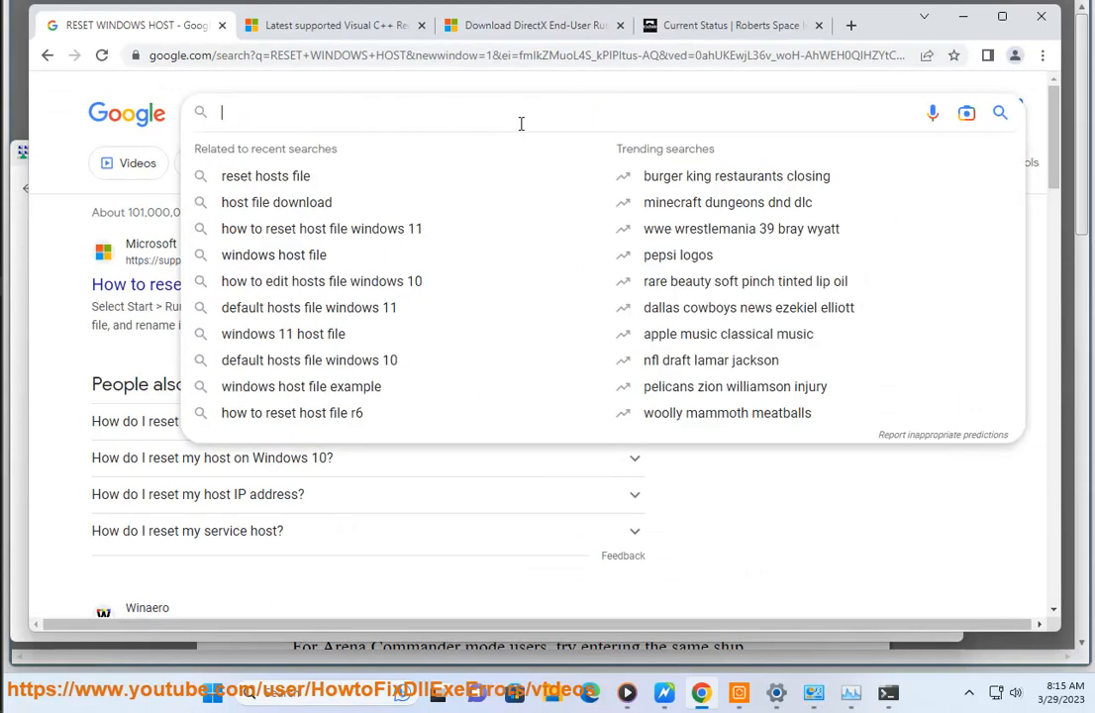
text(BEST)
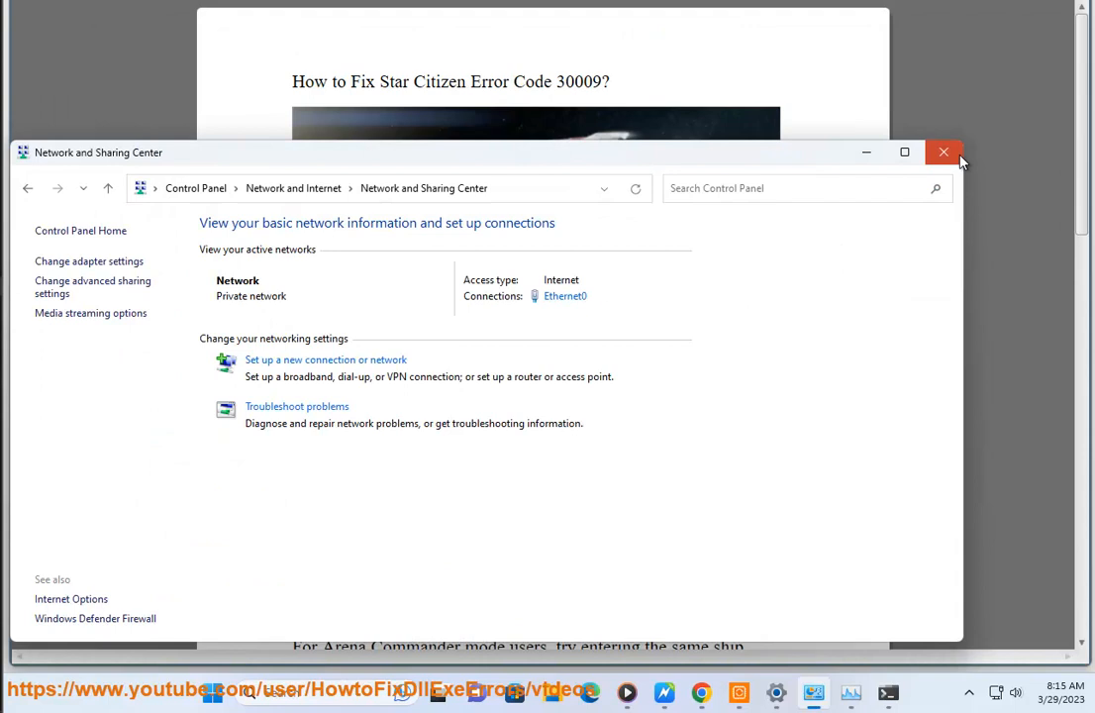
- Reach Network & internet in Settings and begin the network reset of all adapters
click(942, 150)
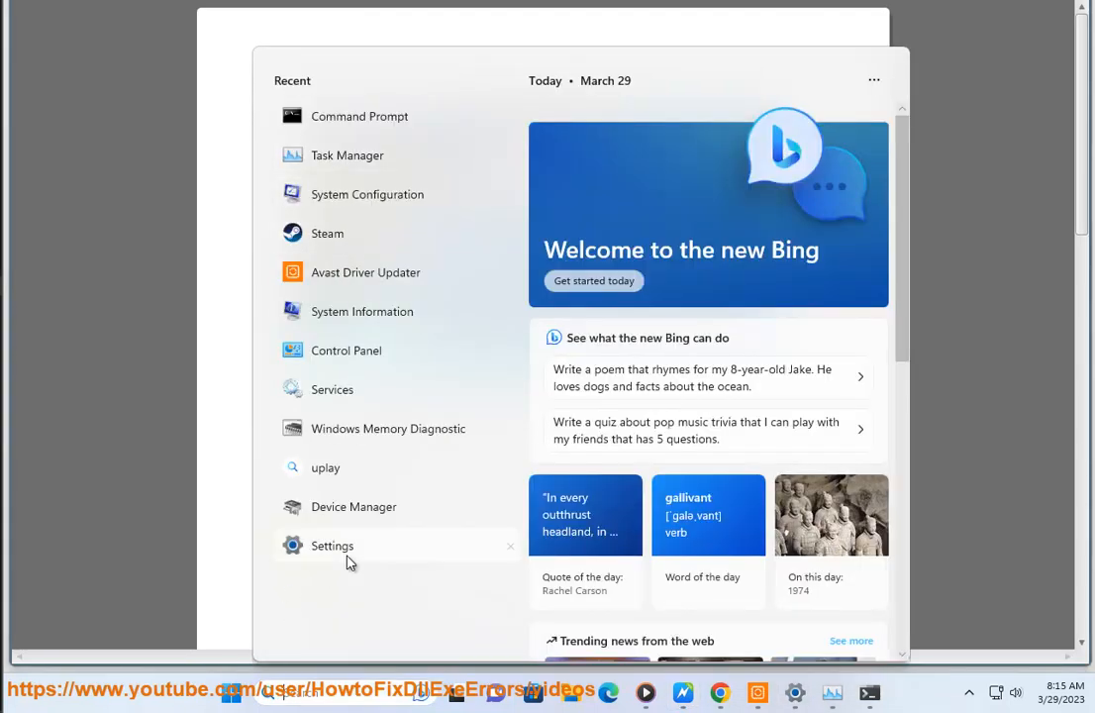
click(333, 544)
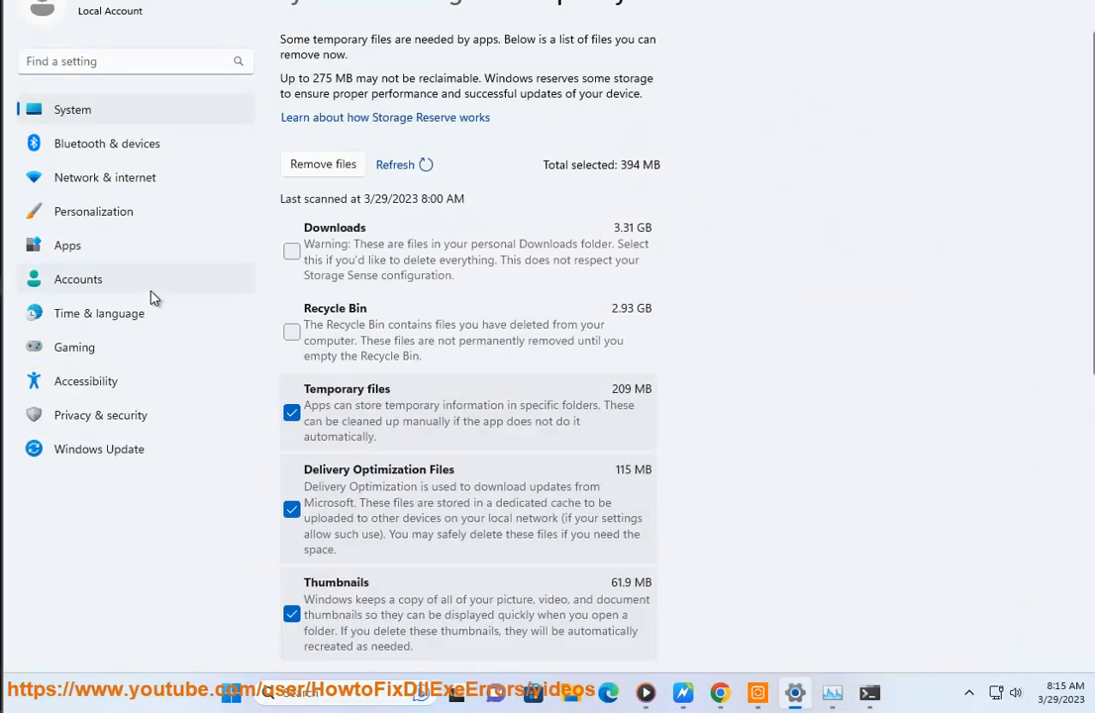
click(105, 178)
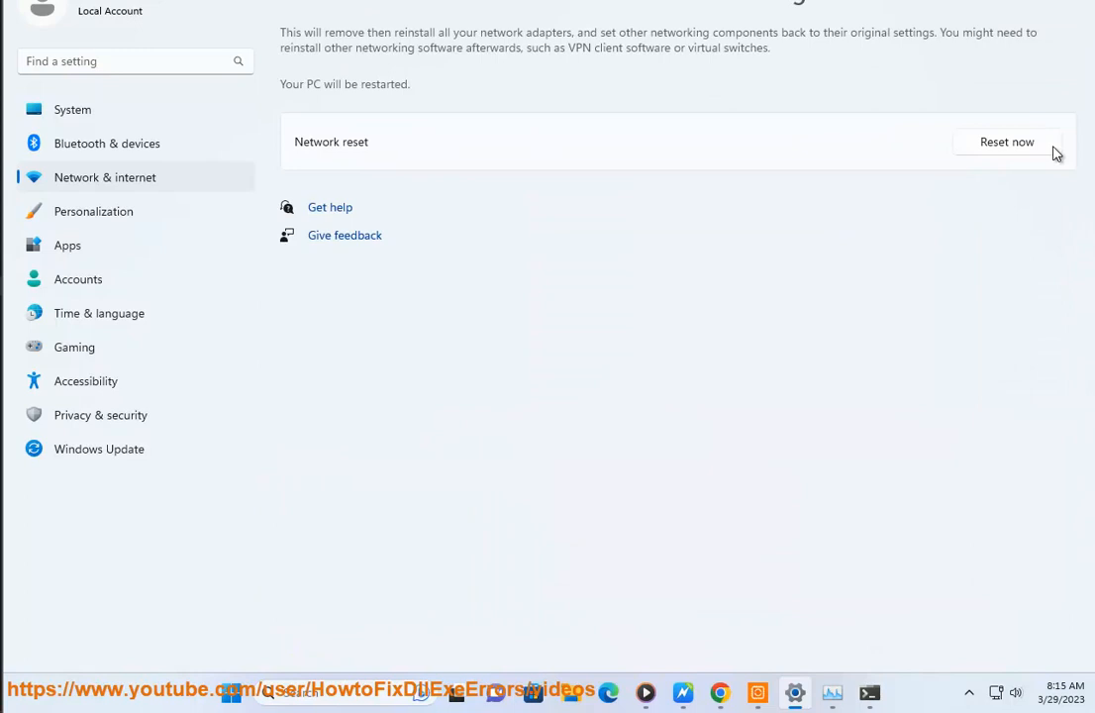
click(1006, 143)
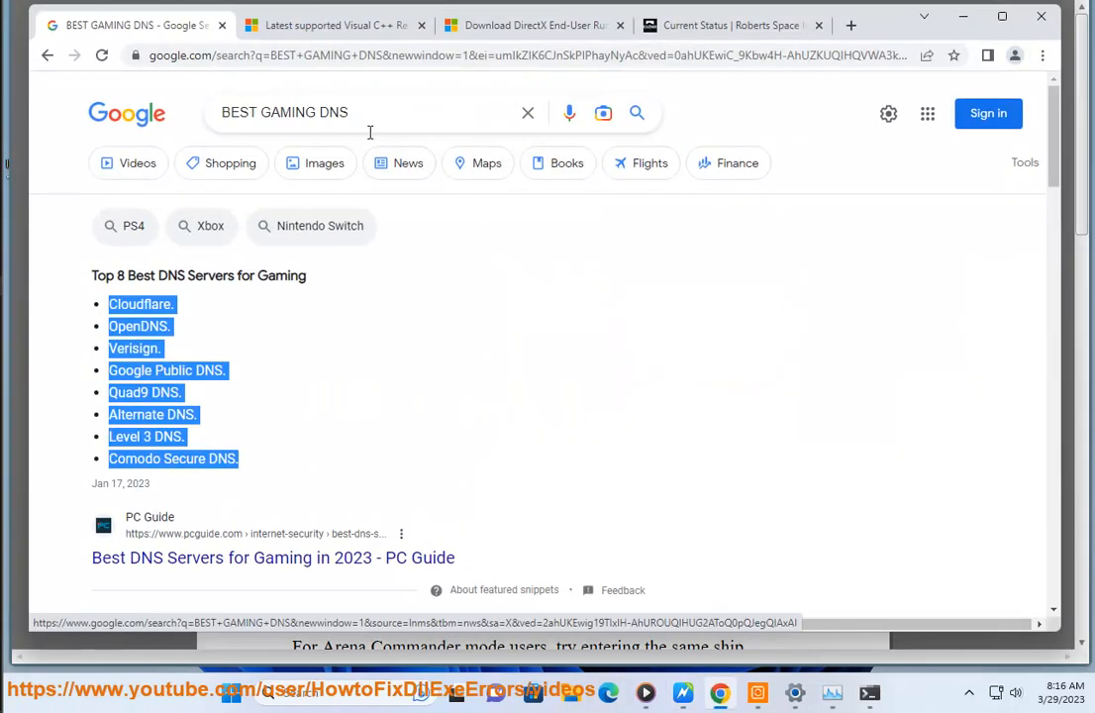
- Search Chrome for 'Star Citizen PA' patch notes after the gaming DNS results
text(Star Citizen PA)
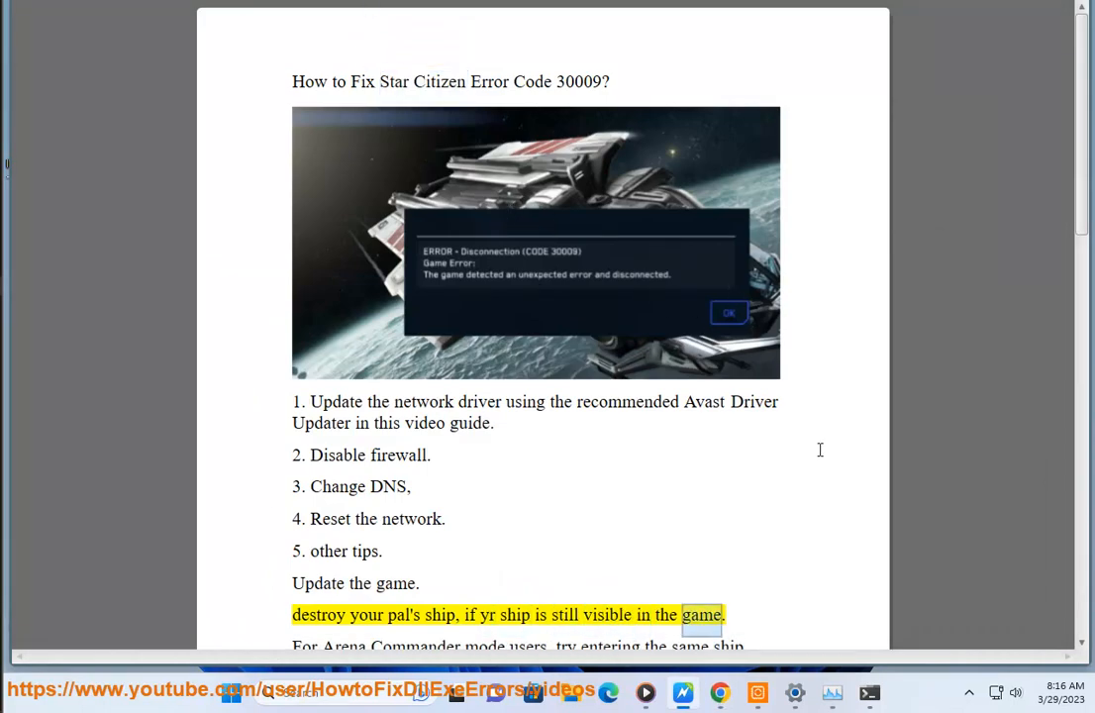
- Move down the error 30009 guide and select the words 'RSI account'
scroll(down, 3)
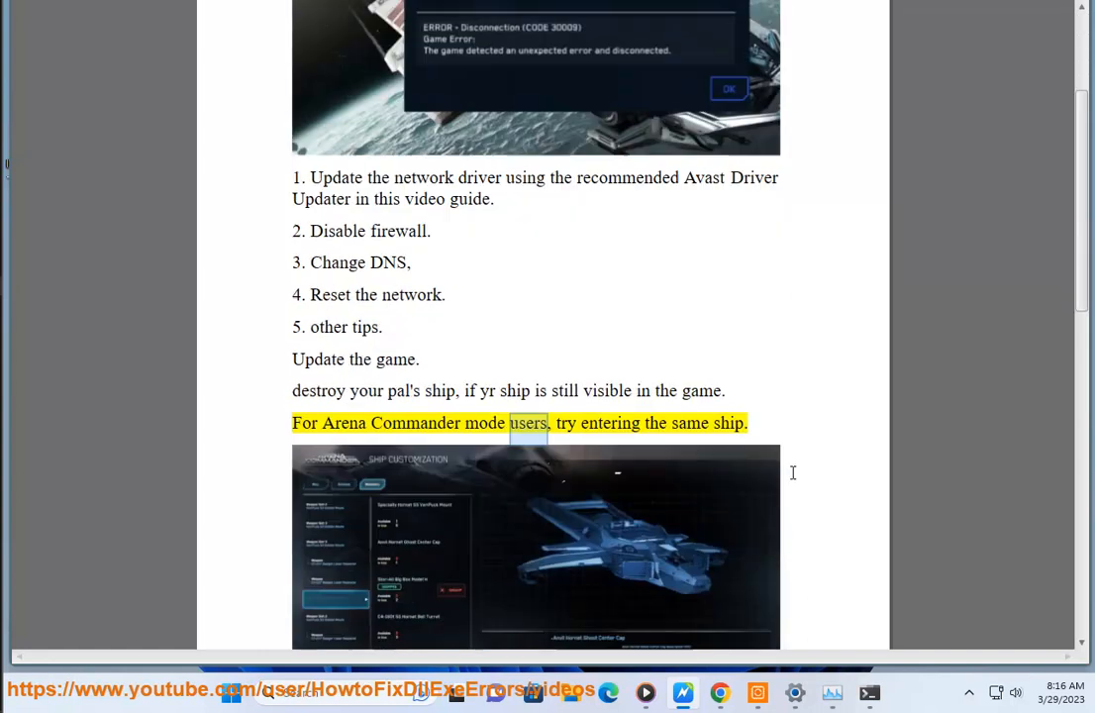
scroll(down, 3)
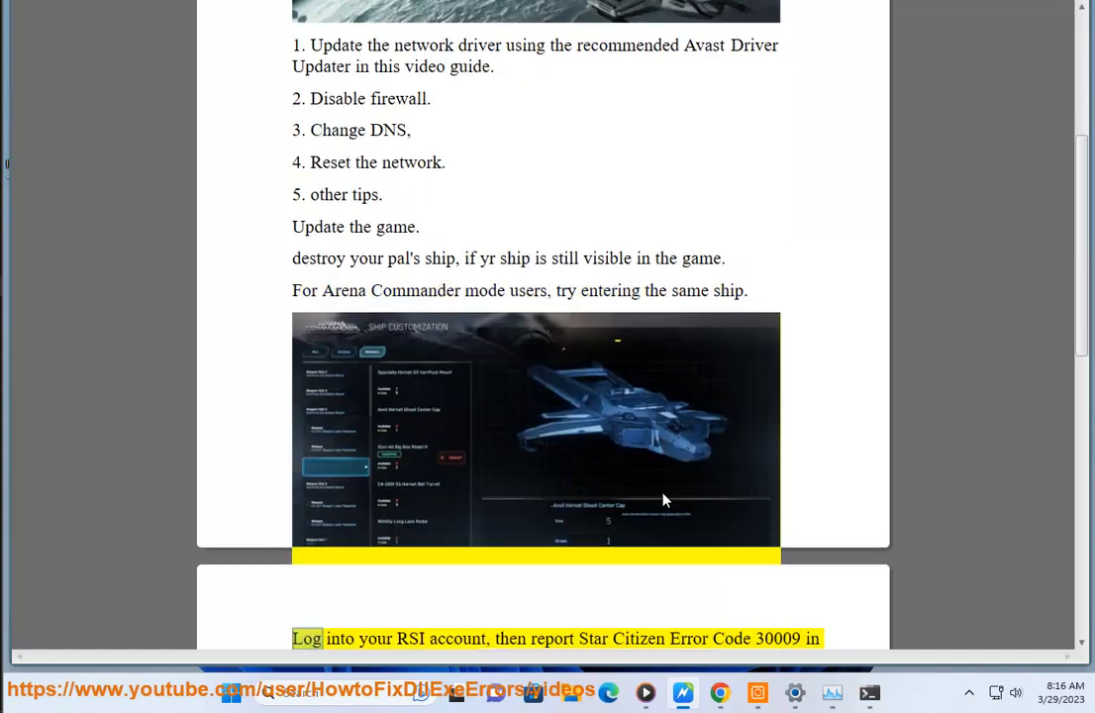
scroll(down, 3)
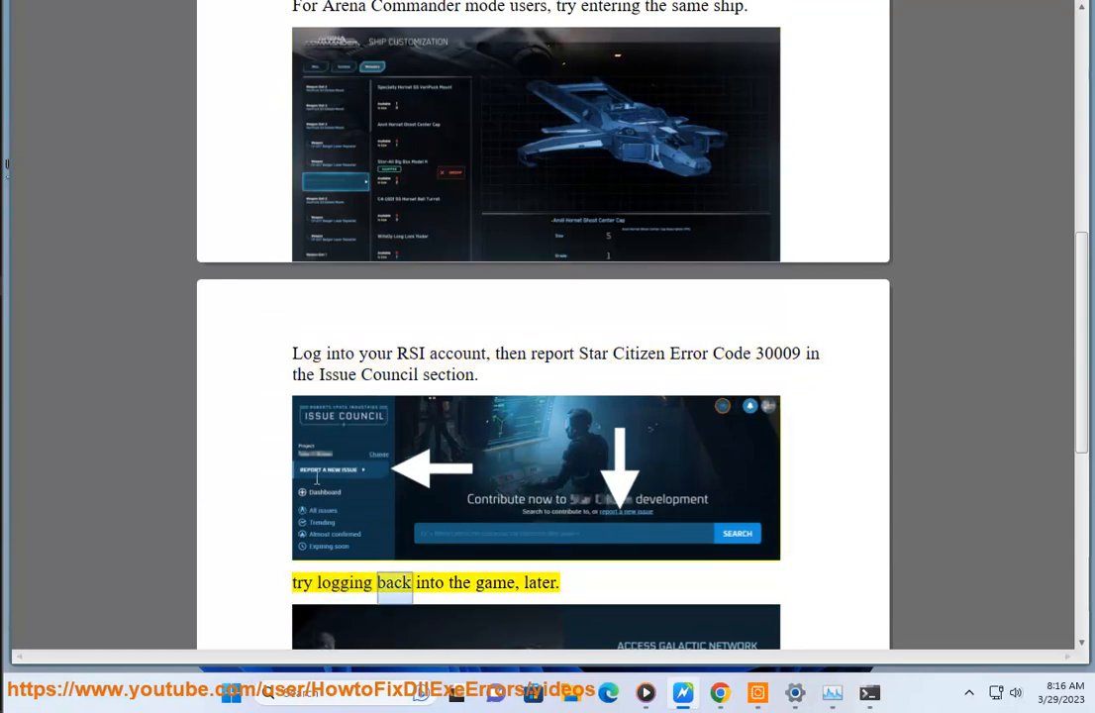
click(490, 352)
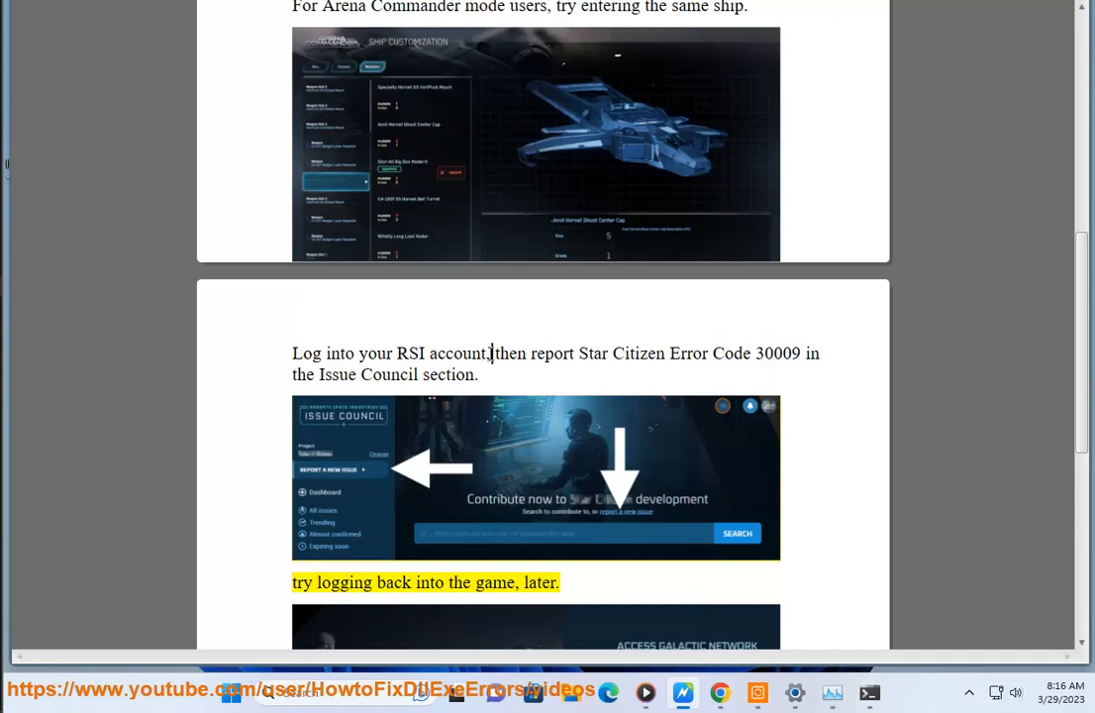
double_click(420, 353)
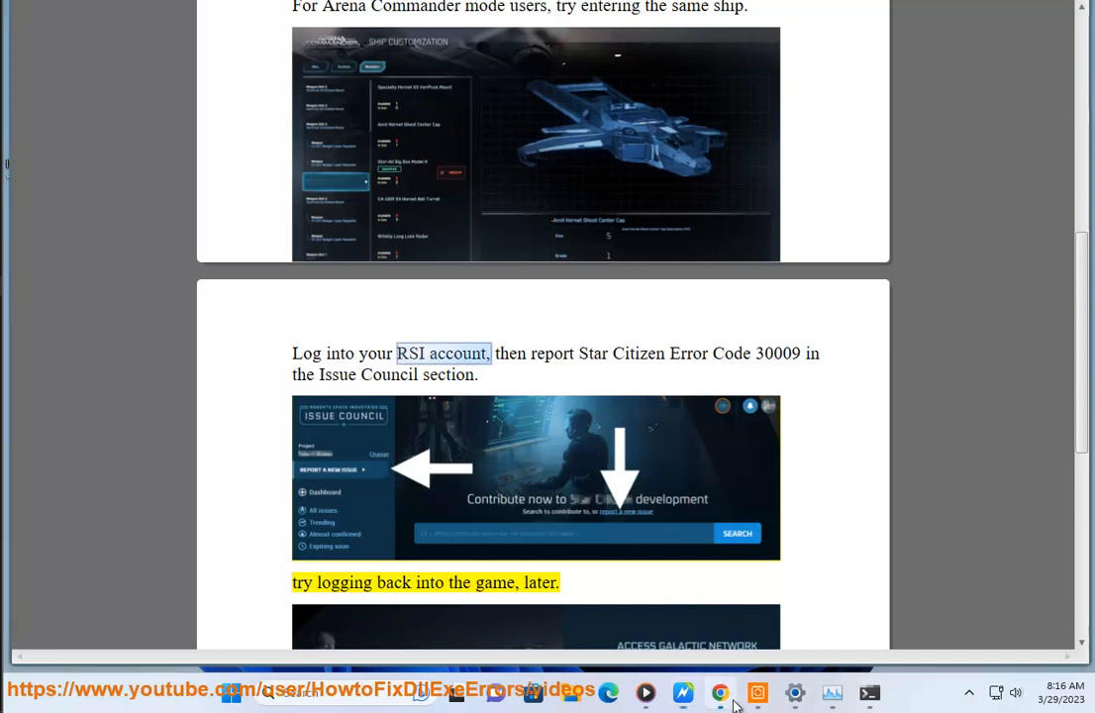
- Search the phrase in Chrome with 'LOGI' added for RSI account login
click(721, 693)
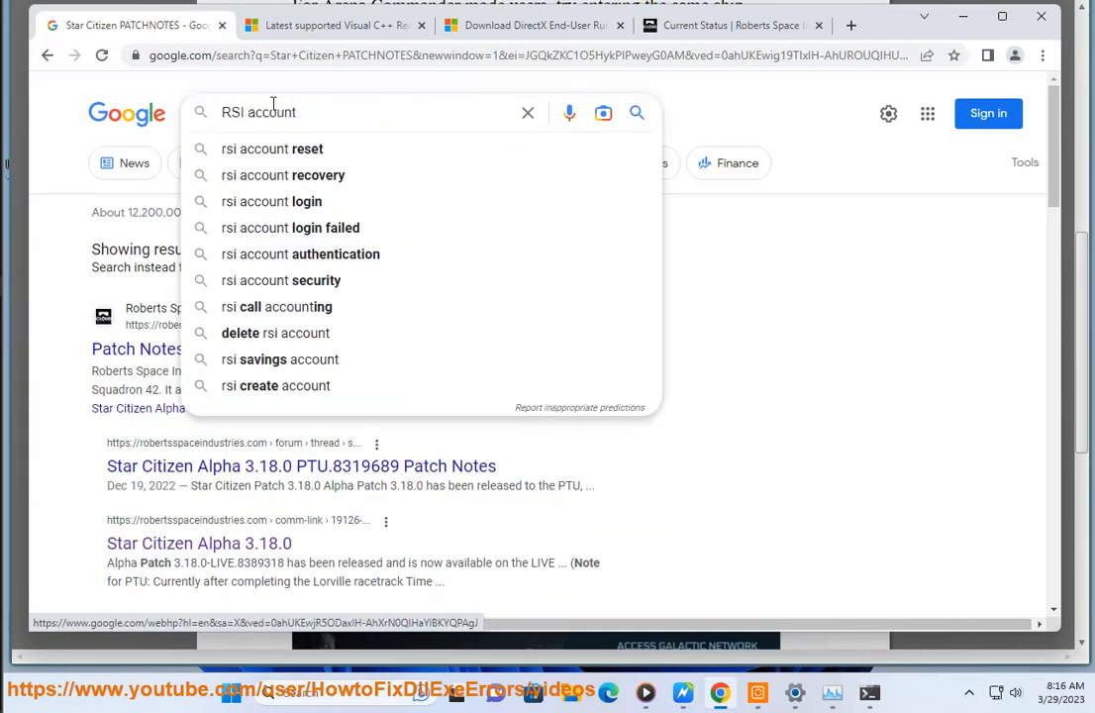
text(LOGI)
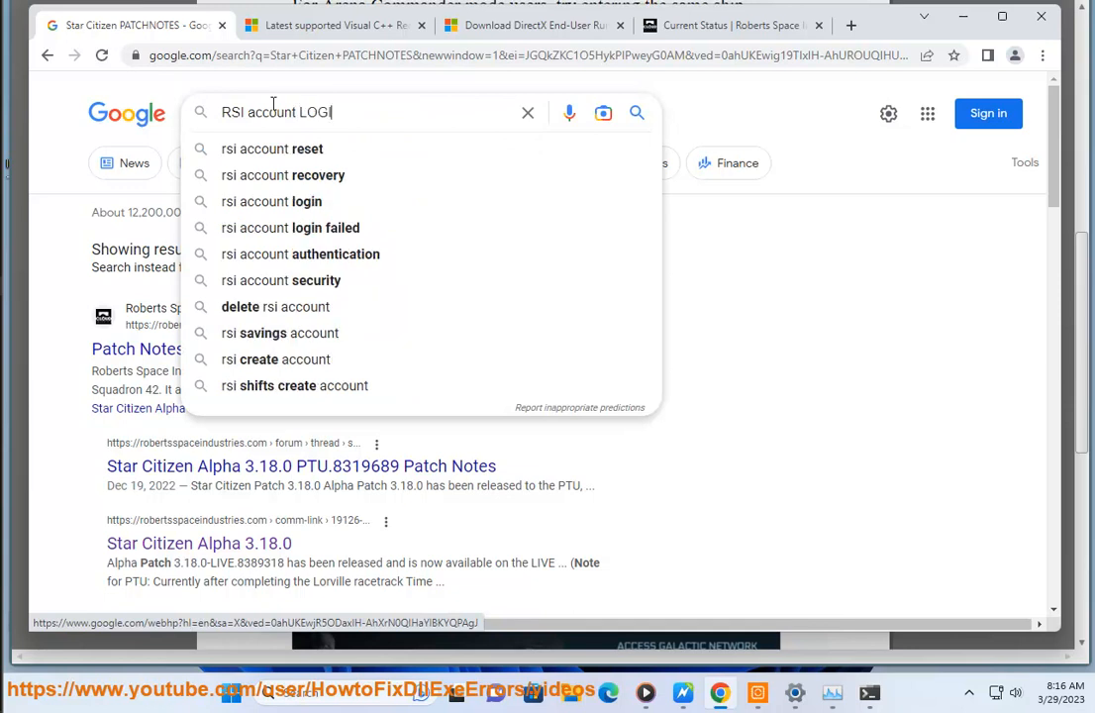